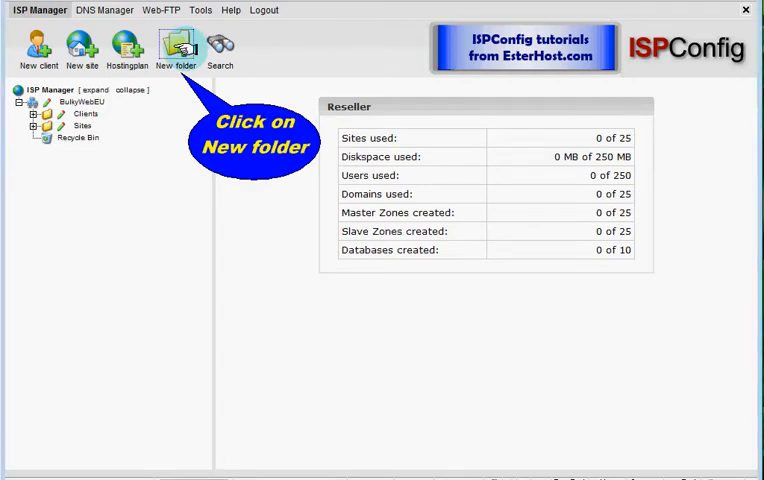
# Start a new folder from the ISP Manager toolbar.
pyautogui.click(177, 48)
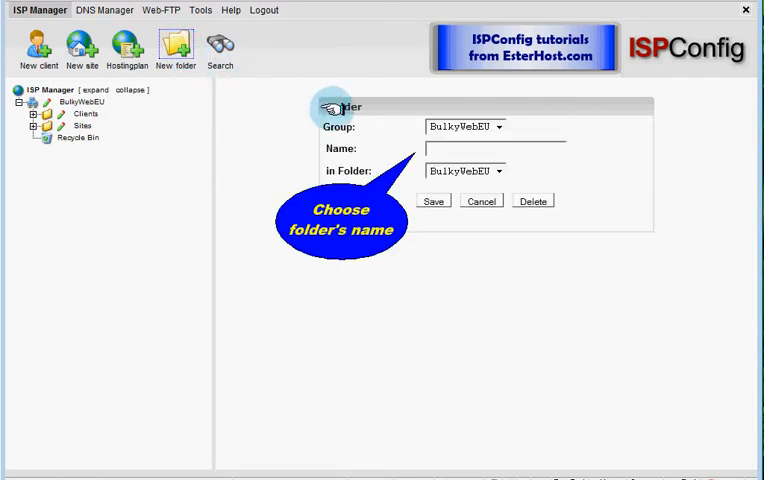
pyautogui.moveTo(510, 135)
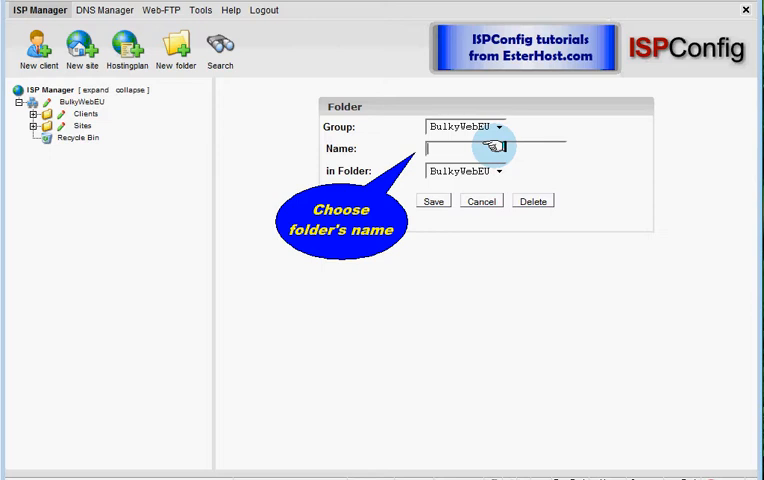
# Enter 'HostingPlans' as the new folder's name.
pyautogui.write('HostingPlans')
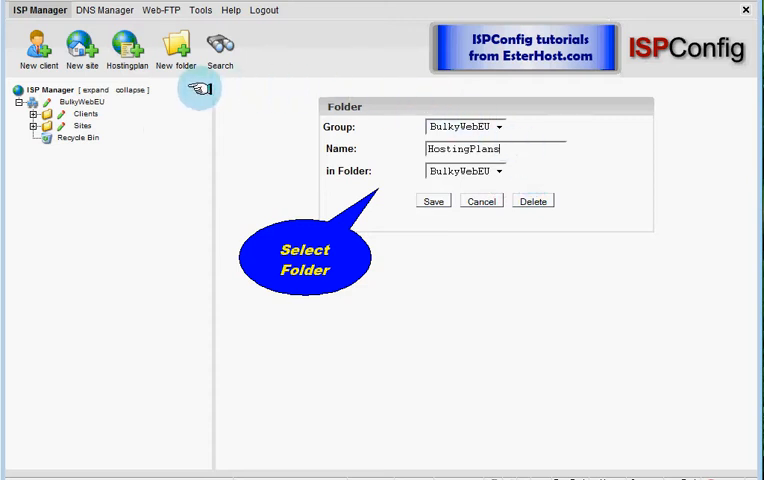
pyautogui.moveTo(120, 93)
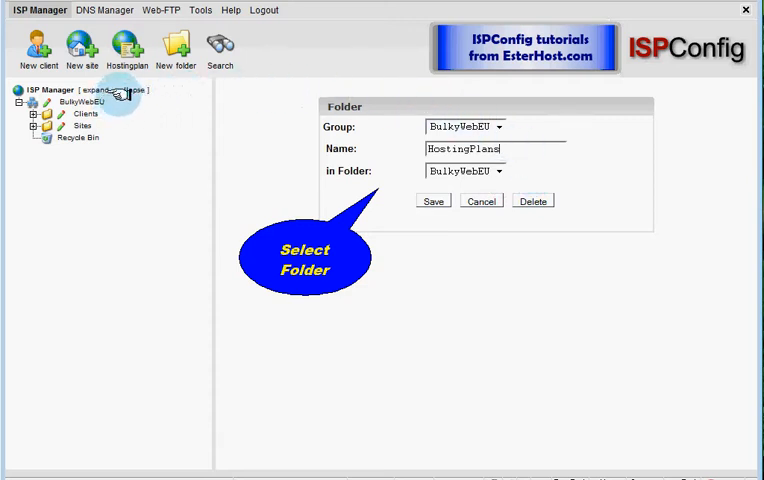
pyautogui.moveTo(115, 104)
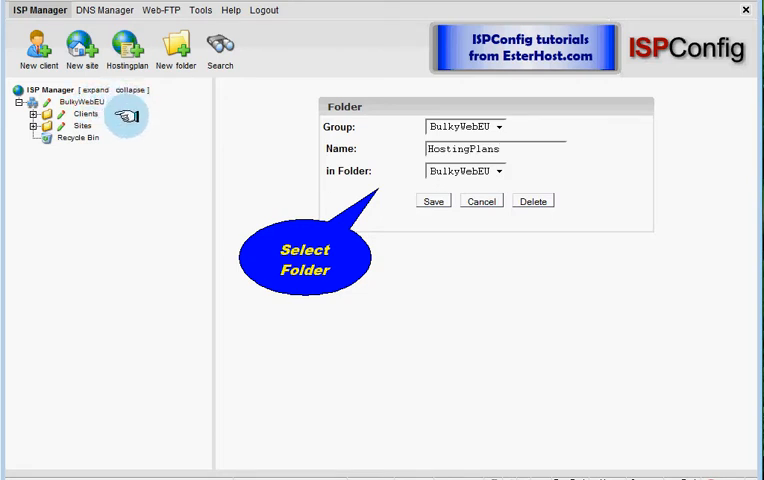
pyautogui.moveTo(128, 129)
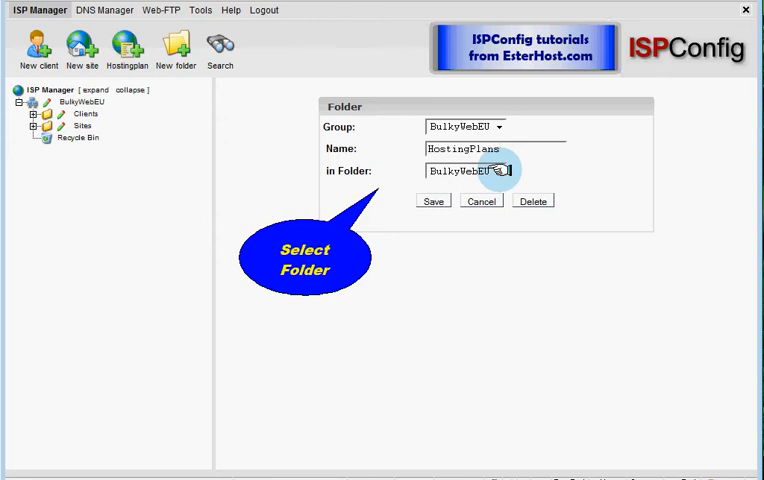
pyautogui.click(490, 170)
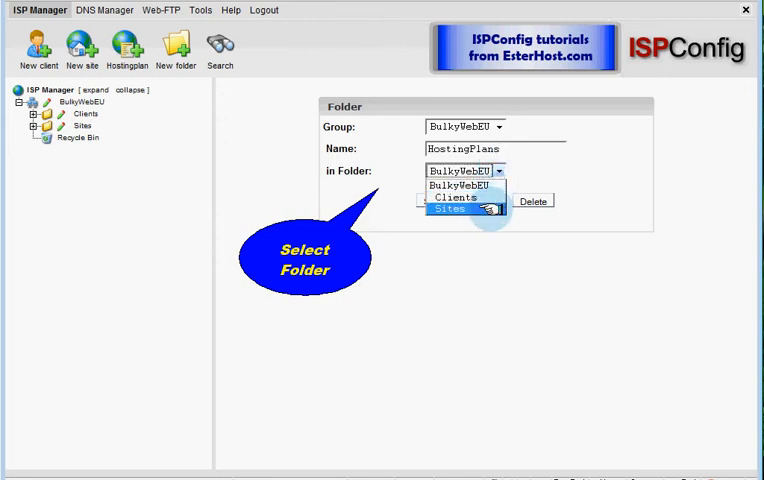
pyautogui.click(450, 208)
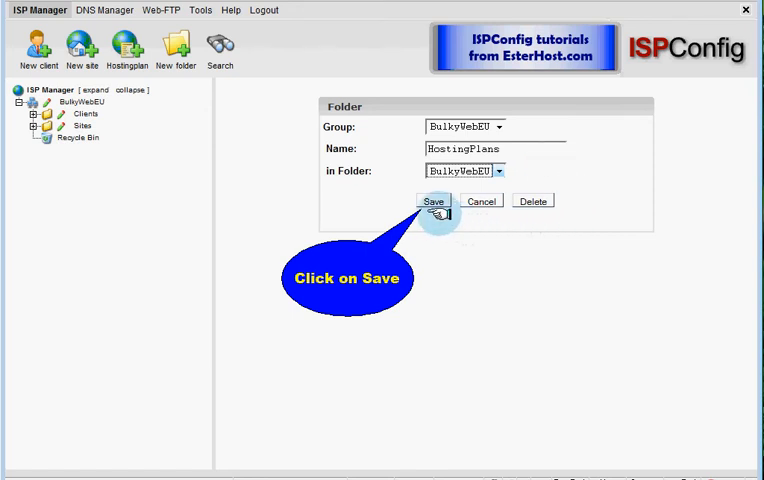
# Save the HostingPlans folder under BulkyWebEU.
pyautogui.click(433, 201)
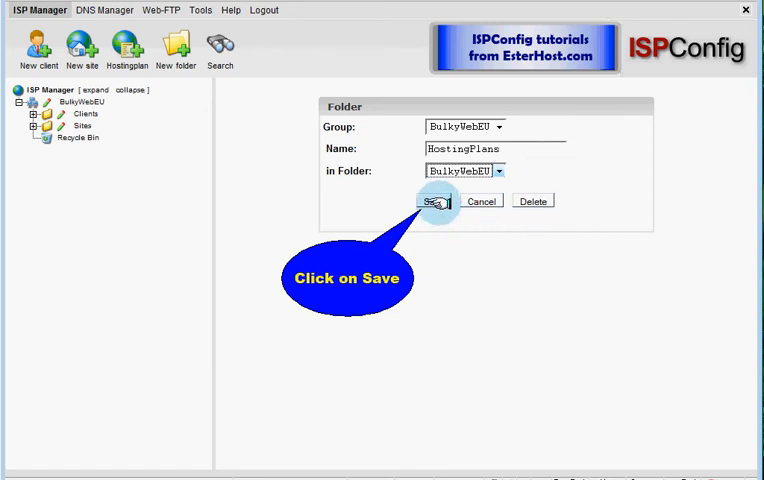
pyautogui.click(437, 201)
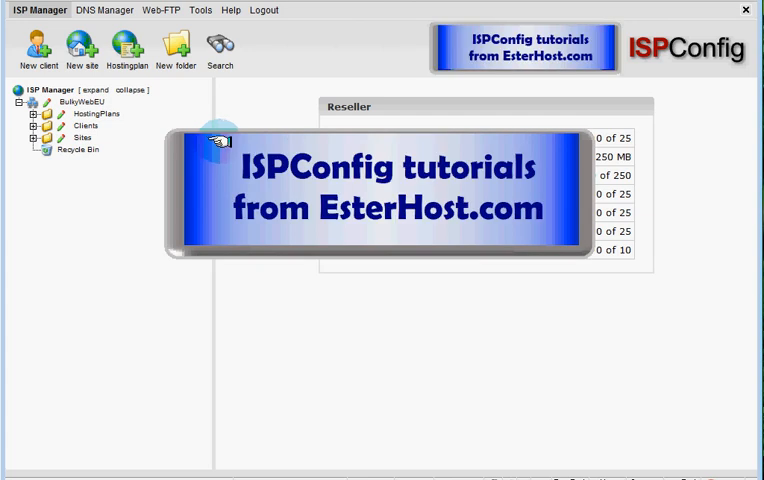
pyautogui.moveTo(590, 178)
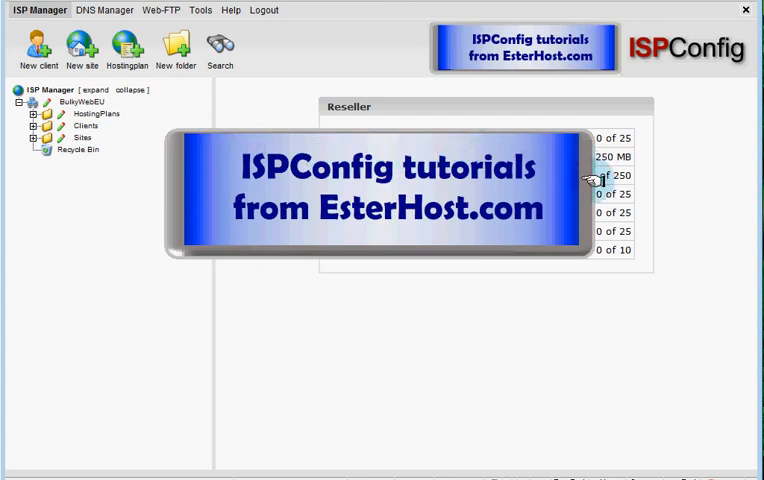